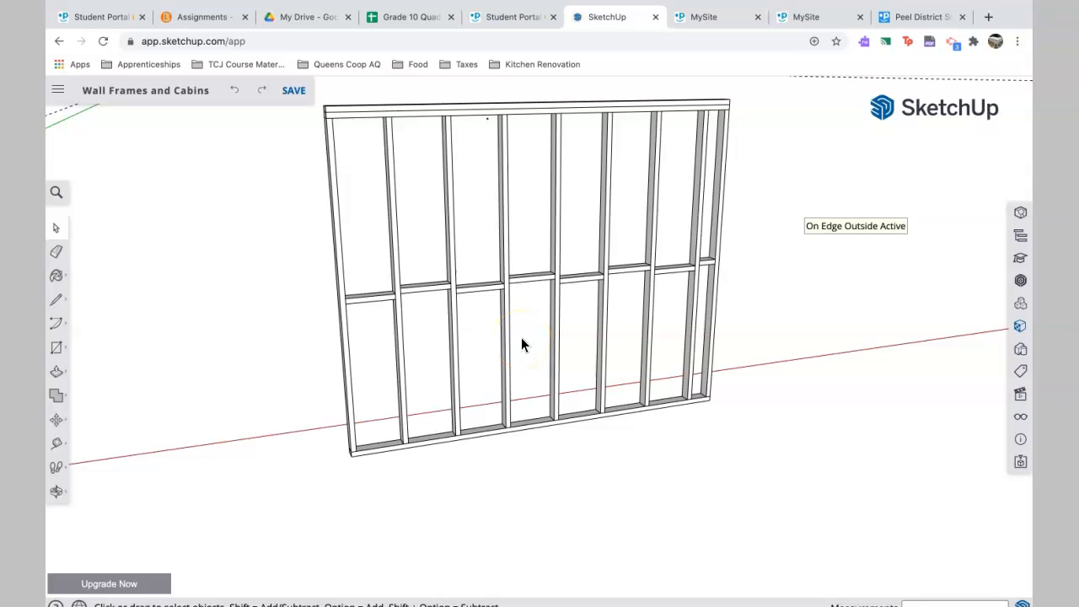
Zoom in on the wall, then select and delete the old mid-height blocking pieces.
scroll(up, 3)
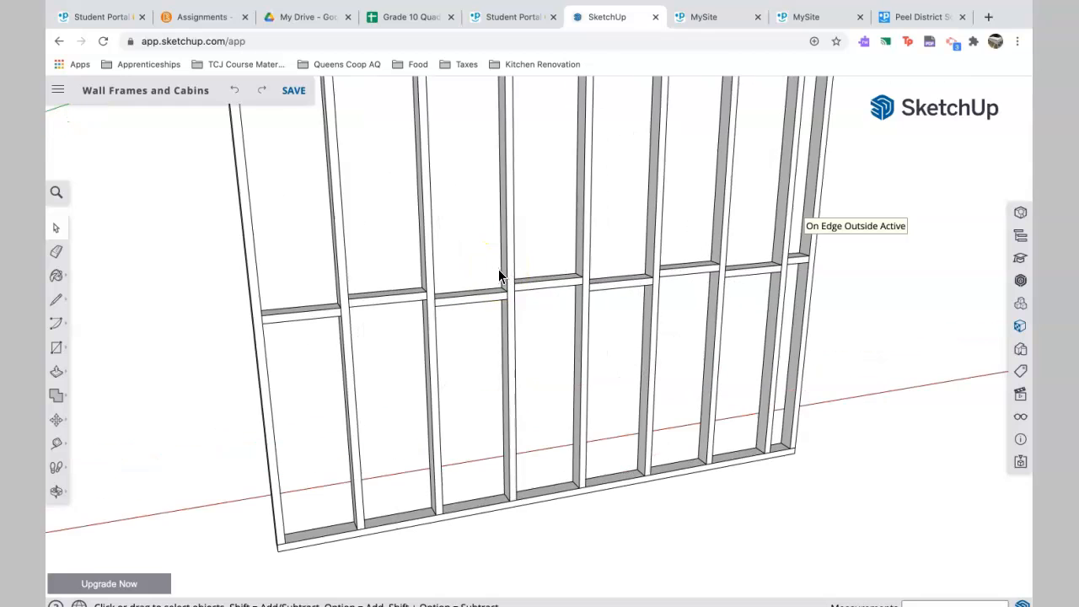
mouse_move(341, 318)
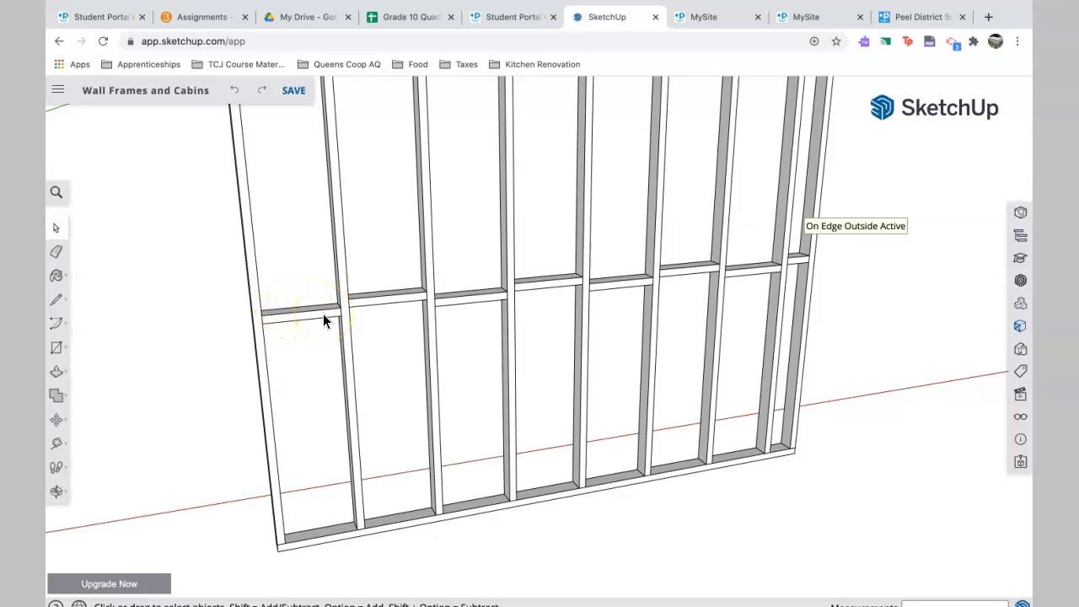
mouse_move(533, 280)
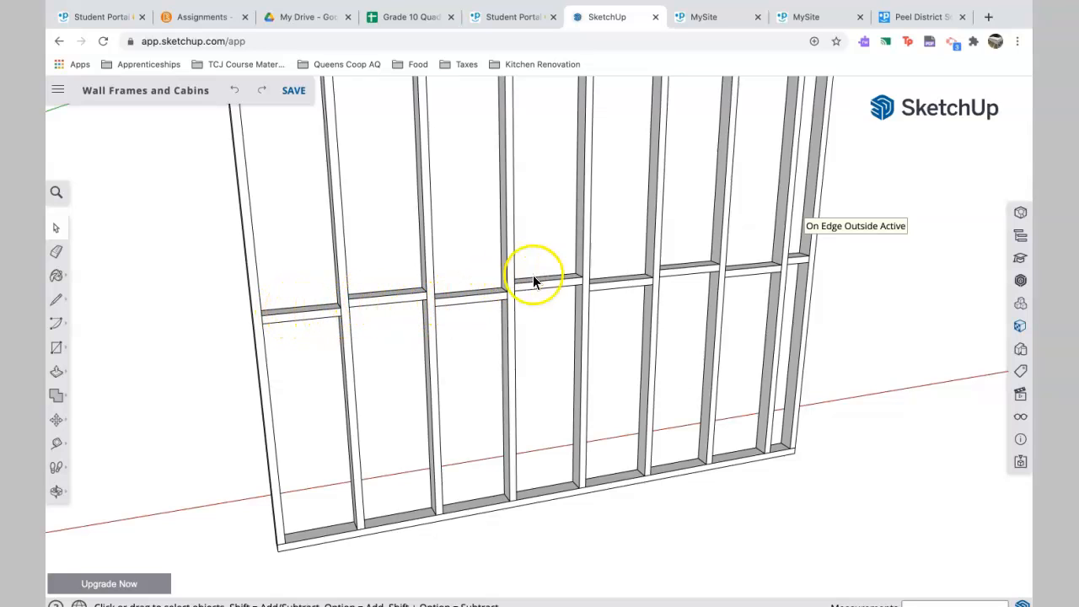
mouse_move(476, 306)
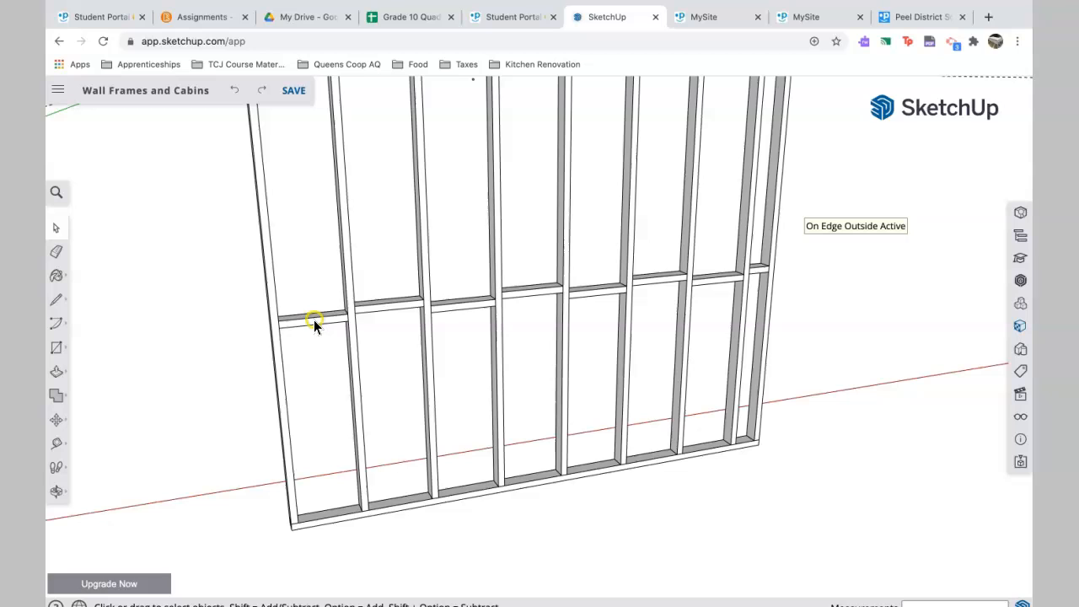
click(455, 305)
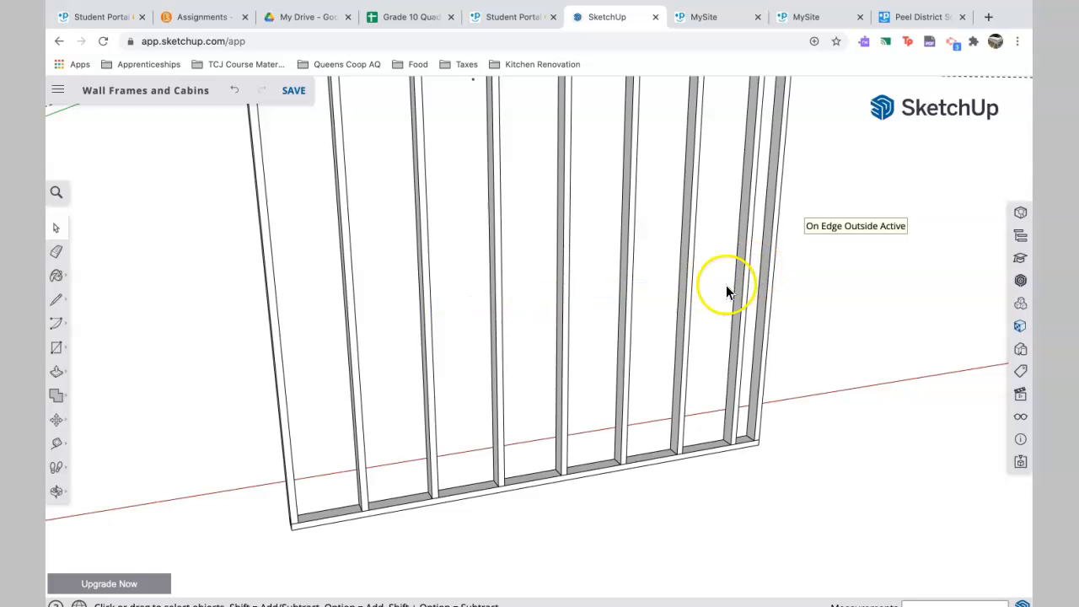
Measure up from the bottom plate with Tape Measure to place halfway-height guide lines.
click(56, 371)
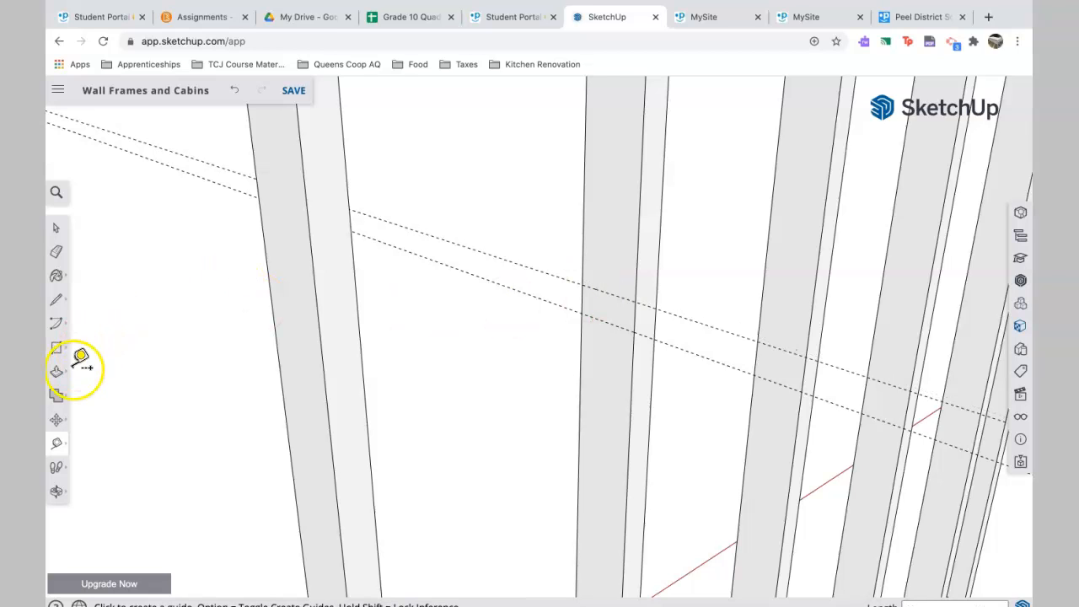
Draw a stud-depth blocking piece between two studs at the guides and group it.
click(57, 347)
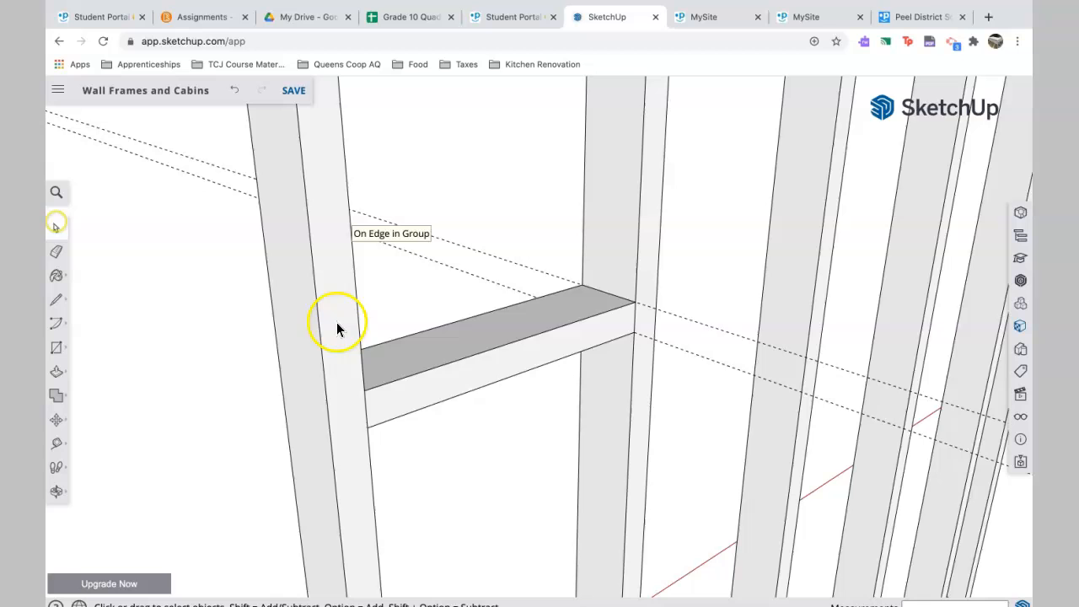
right_click(337, 329)
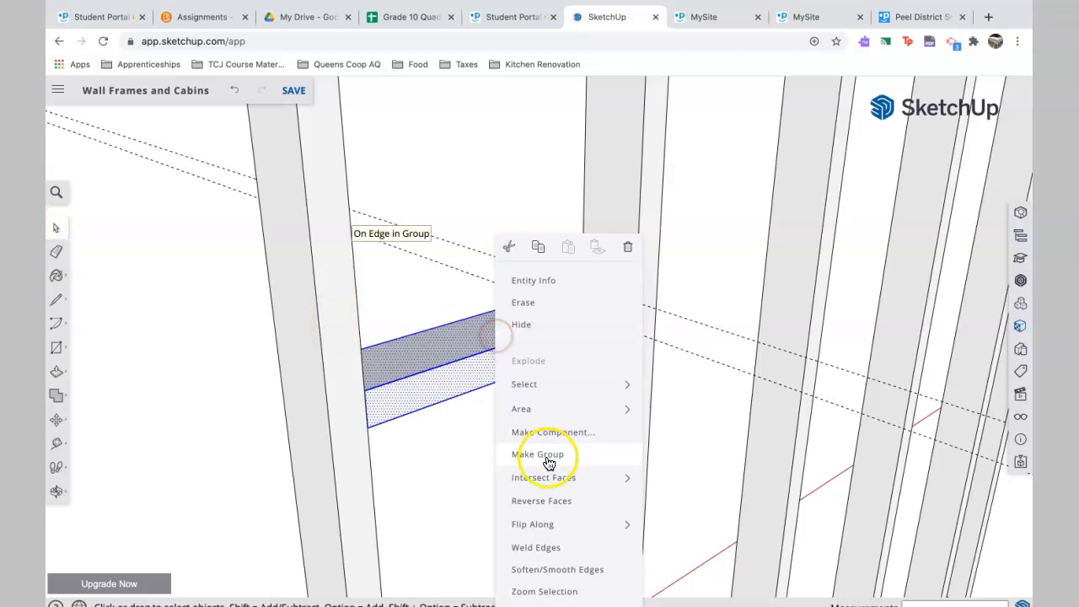
click(539, 454)
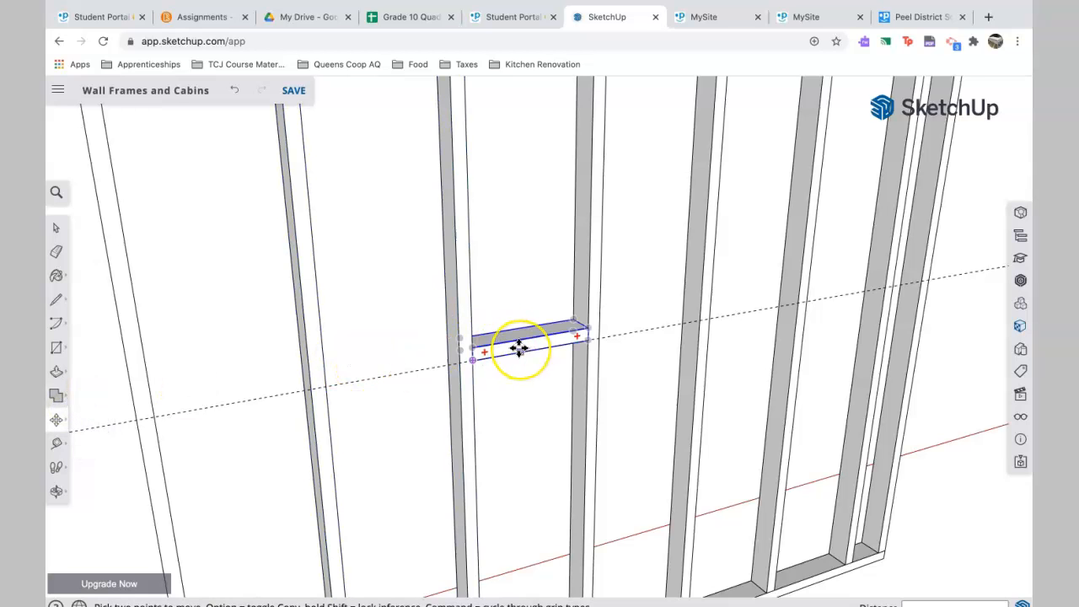
Copy the block group into adjacent bays, snapping to studs and alternating heights.
drag(518, 349, 539, 329)
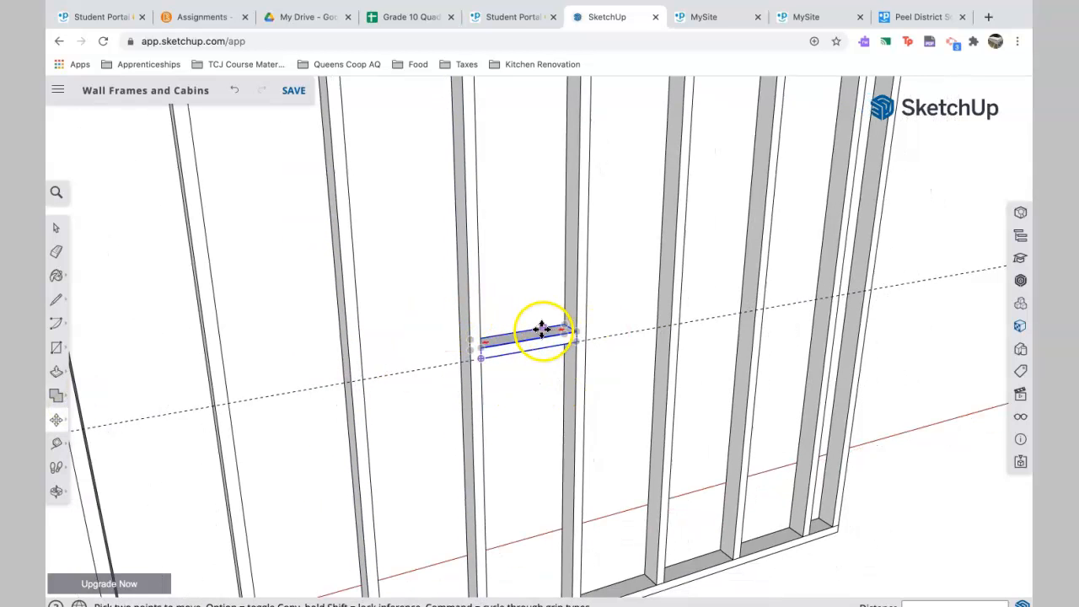
mouse_move(540, 329)
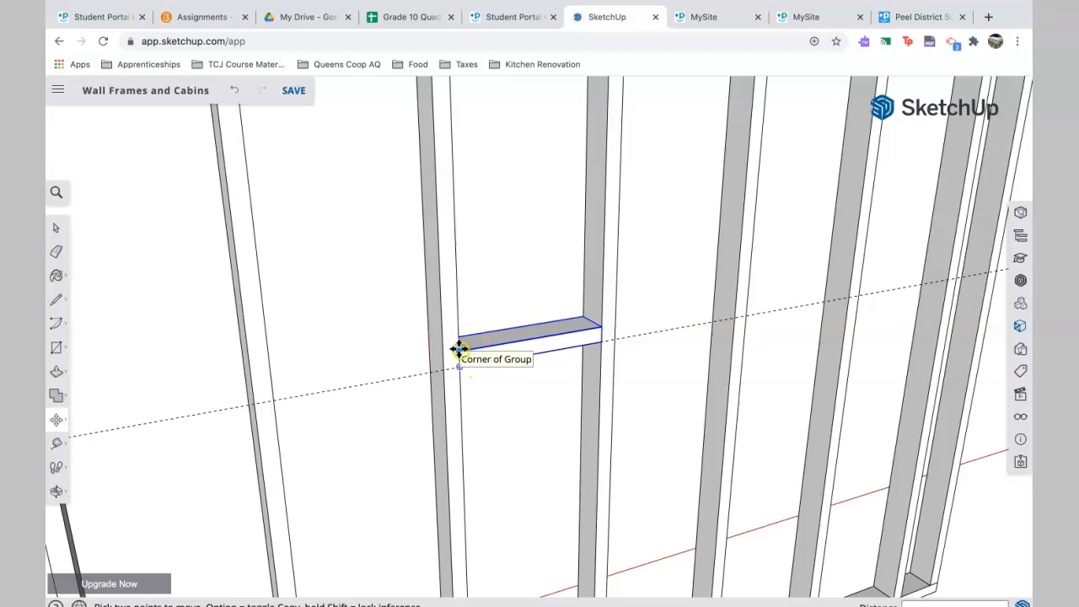
drag(459, 350, 628, 345)
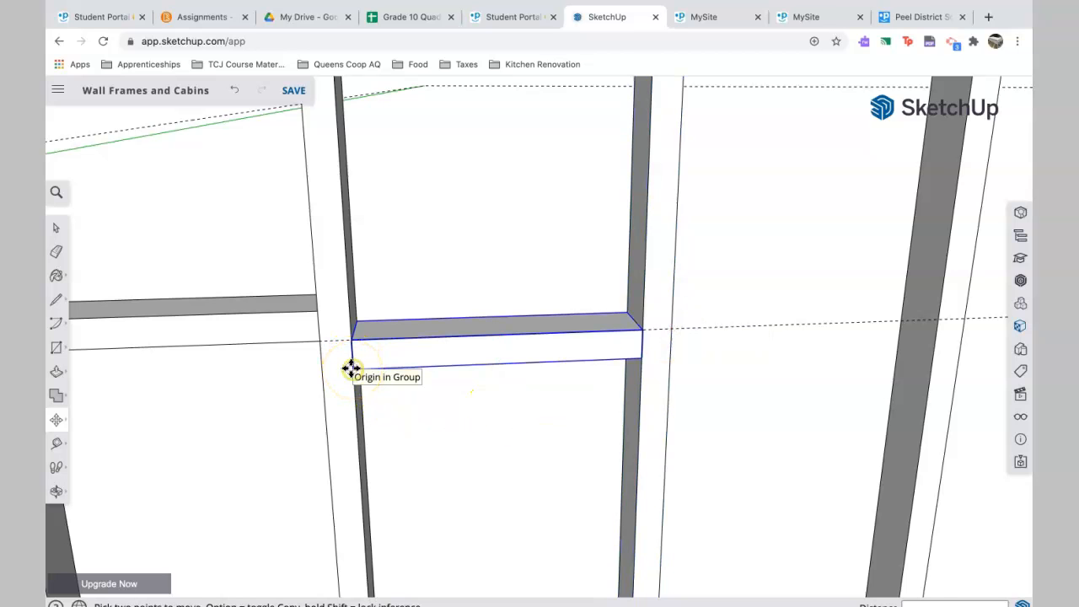
drag(353, 361, 493, 337)
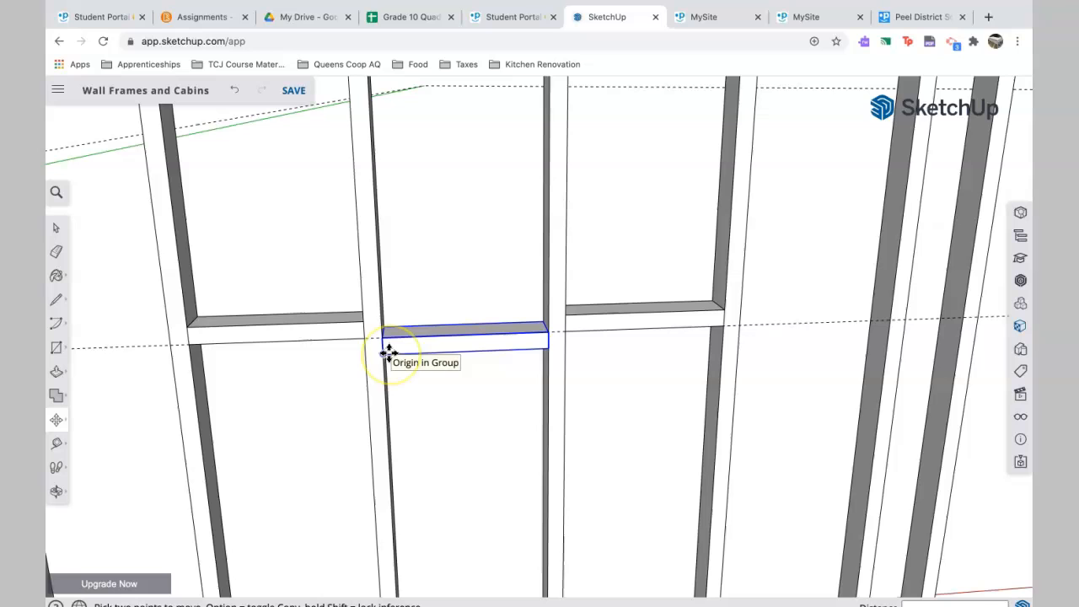
mouse_move(384, 337)
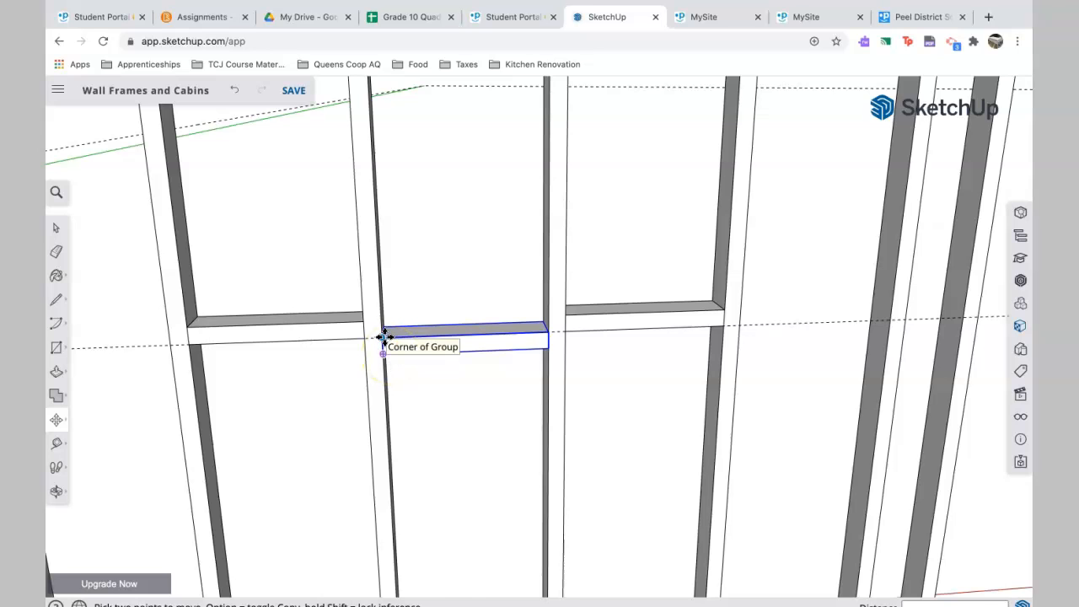
drag(384, 336, 759, 335)
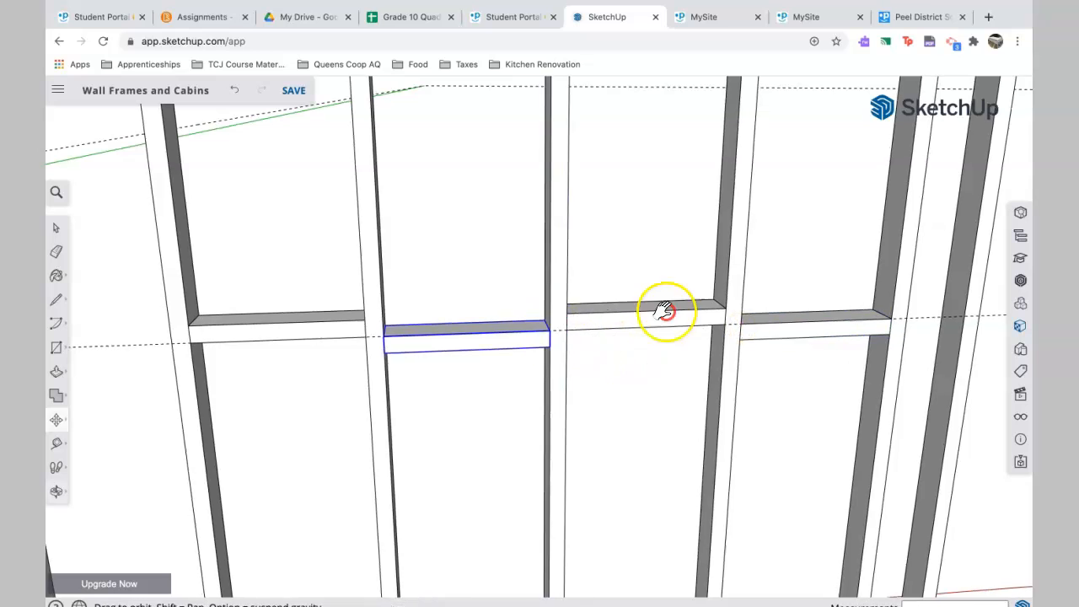
Orbit along the wall and copy the block into further stud bays.
drag(665, 312, 922, 344)
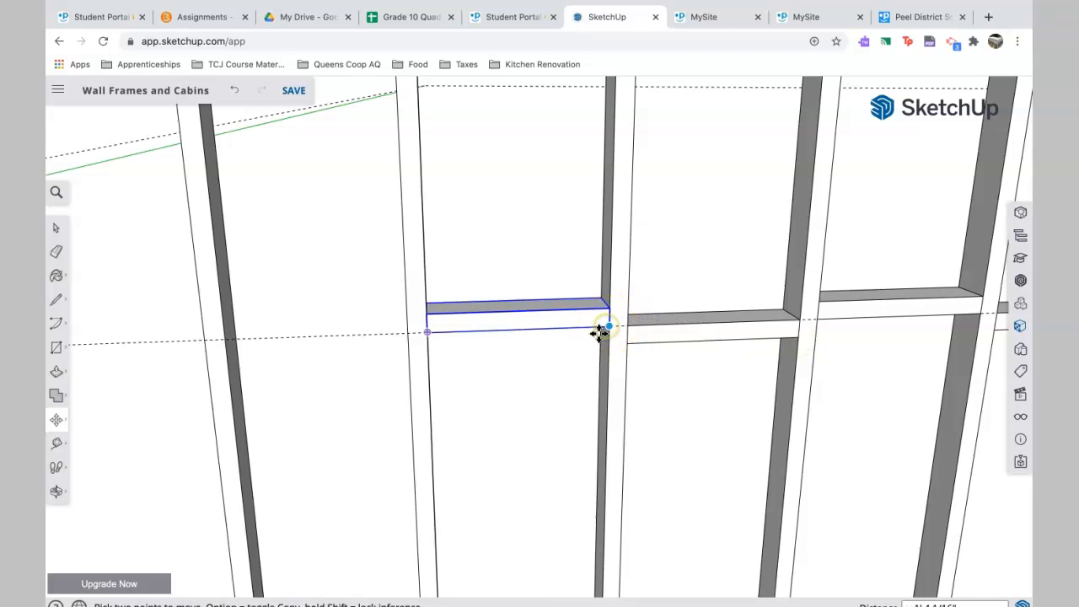
drag(598, 333, 649, 291)
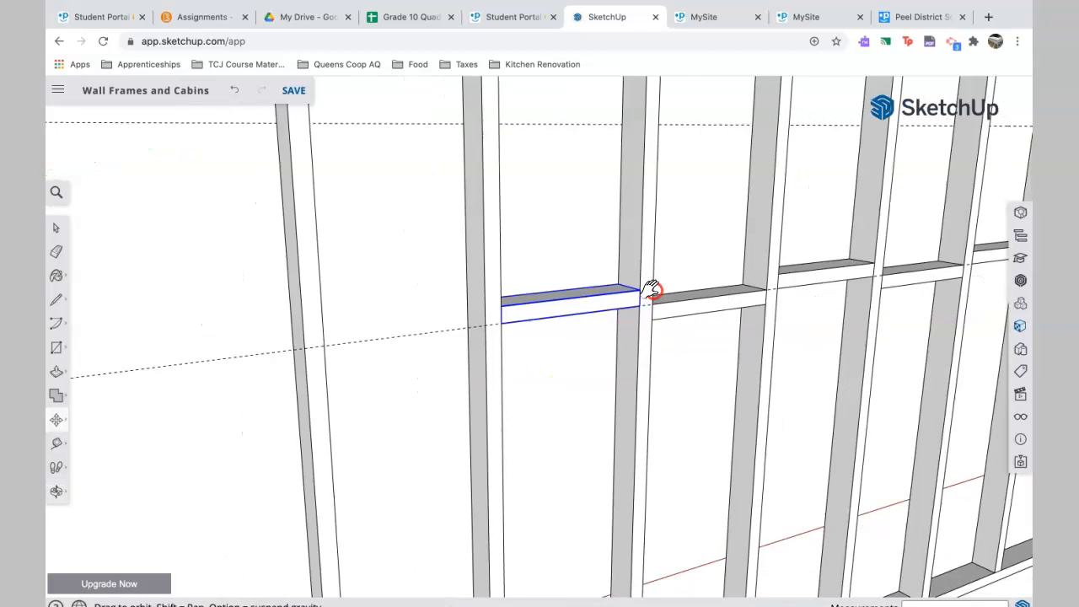
drag(653, 291, 476, 362)
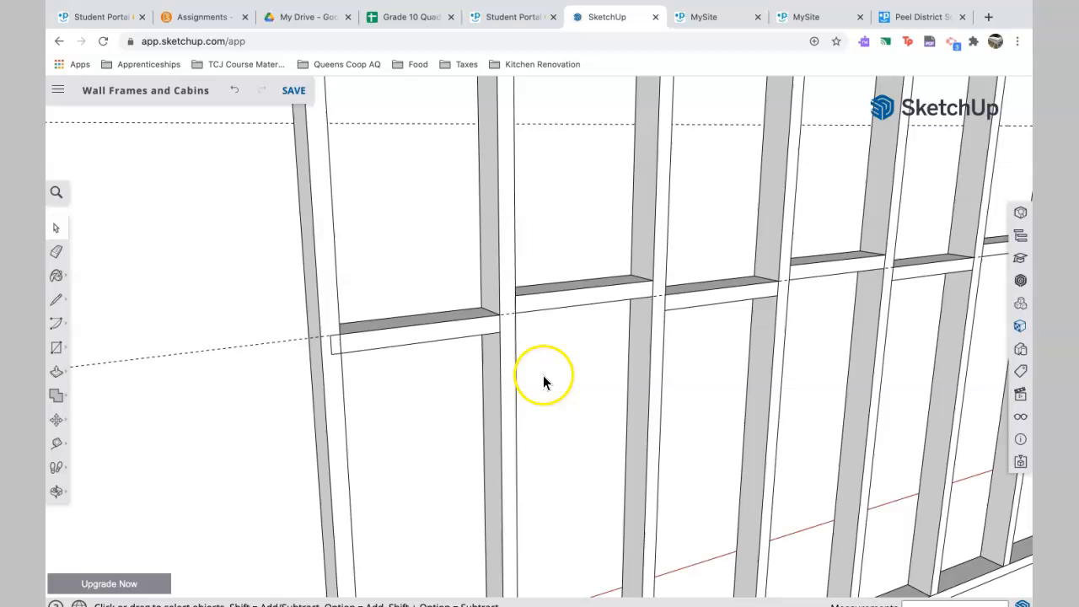
mouse_move(459, 362)
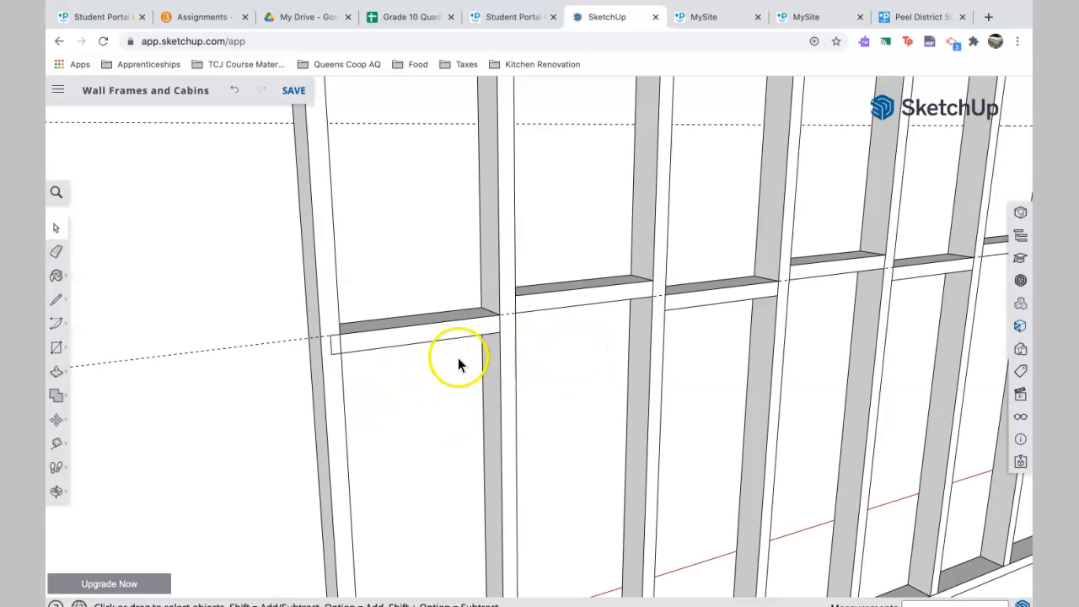
Stretch the end block with Push/Pull until it sits flush with the end stud.
drag(460, 362, 514, 359)
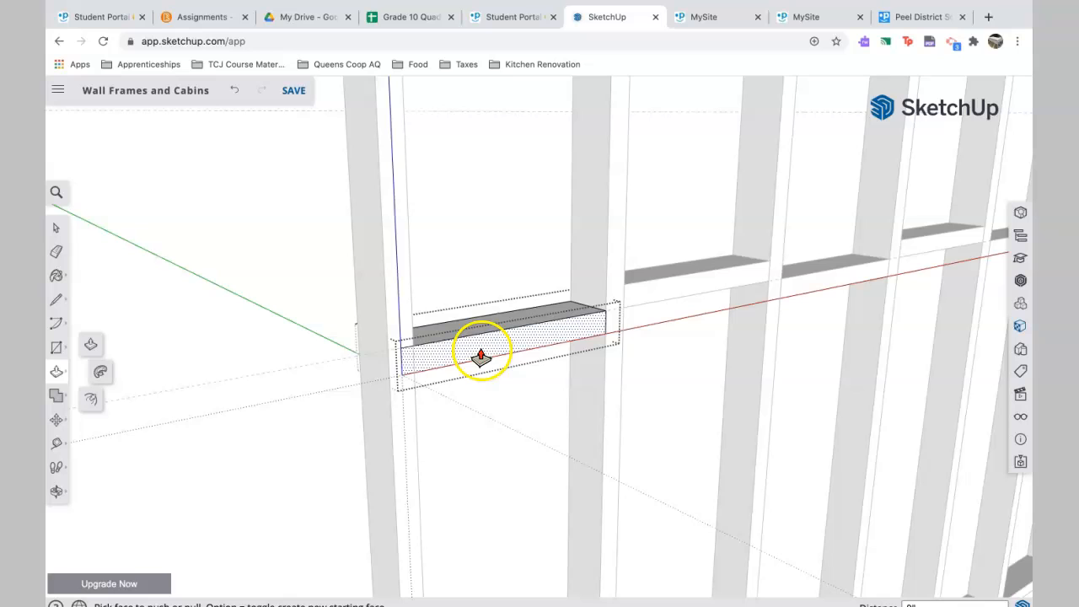
drag(481, 354, 506, 375)
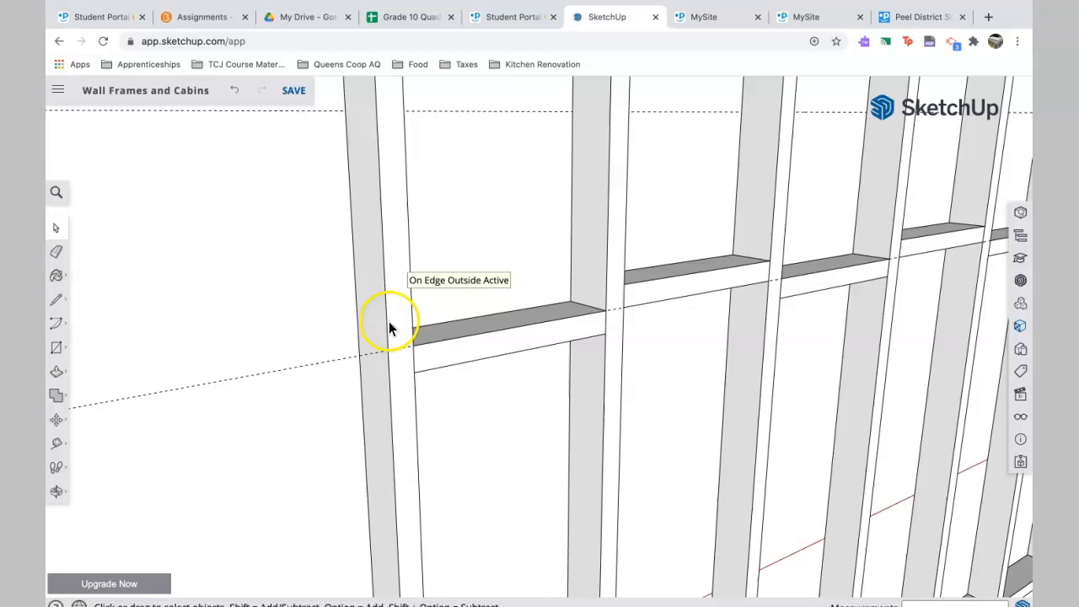
drag(392, 327, 628, 359)
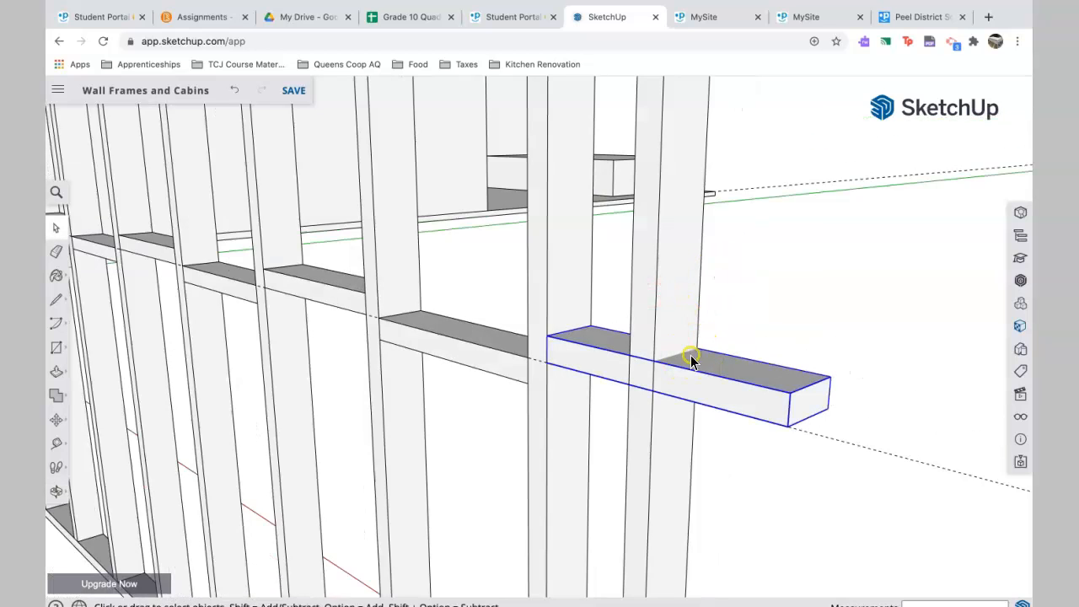
Set the final block in place and orbit out to view the whole frame.
click(57, 372)
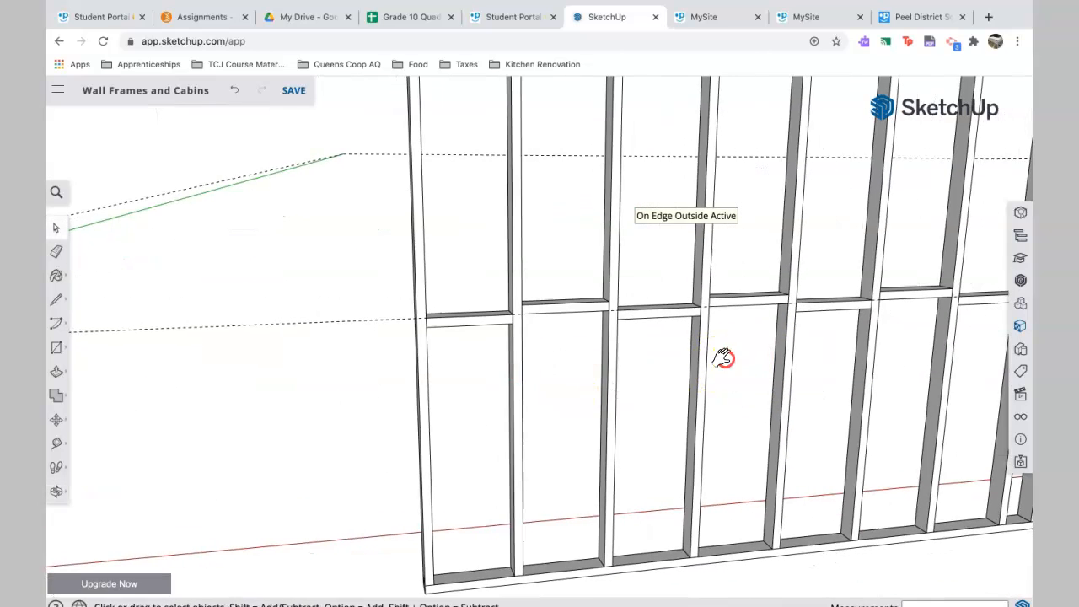
drag(722, 356, 660, 474)
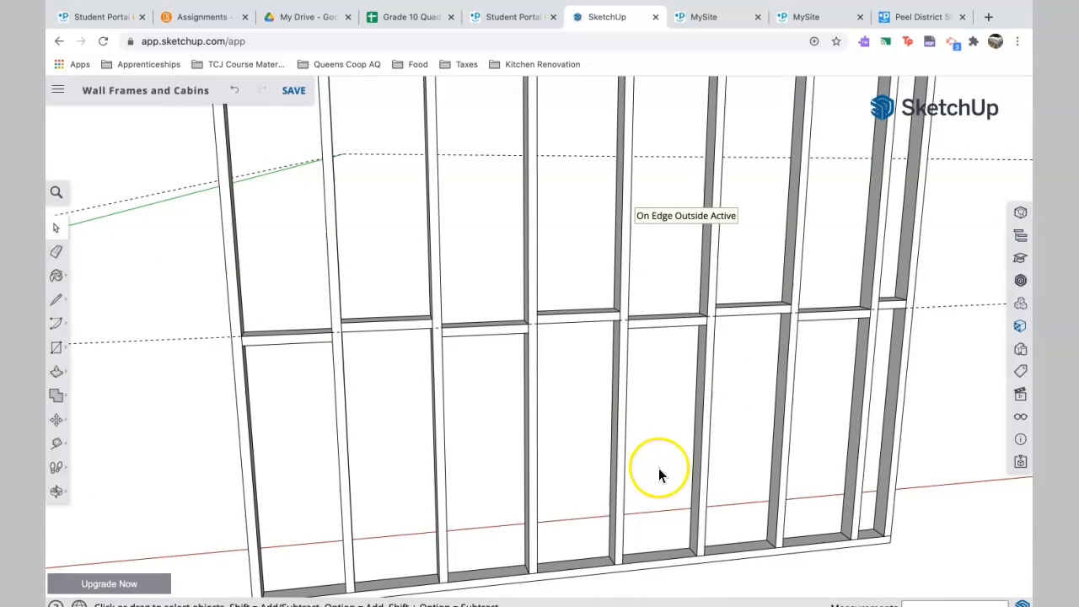